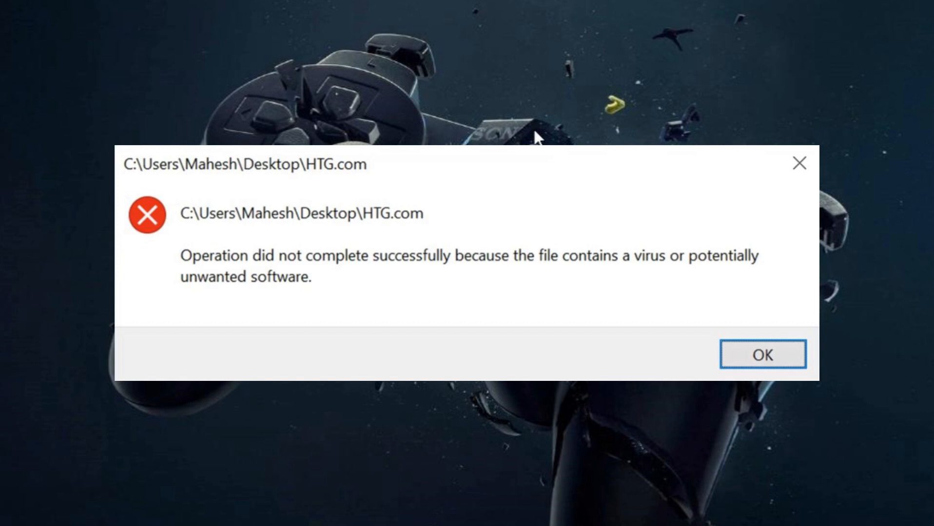
Step: Dismiss the virus error and start a Windows search from the taskbar
click(762, 354)
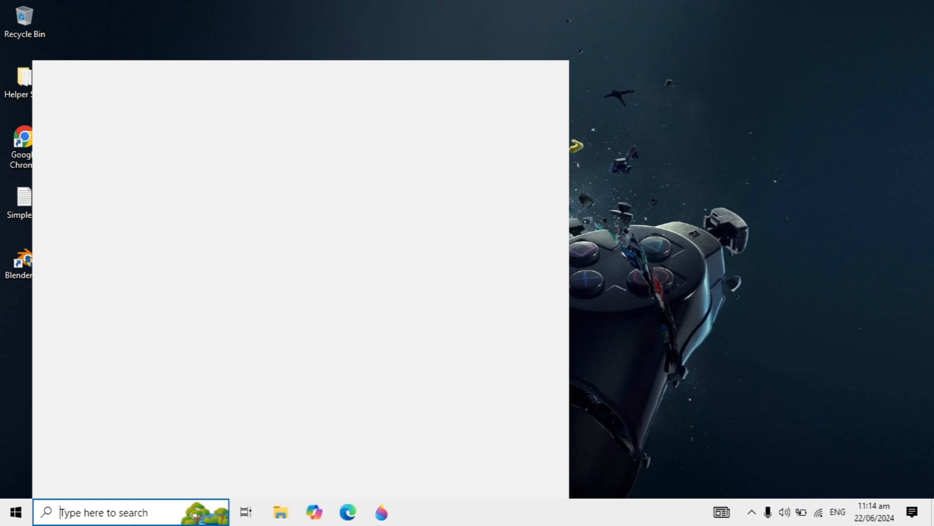
Step: Search Windows for 'virus' to open Virus & threat protection
text(viru)
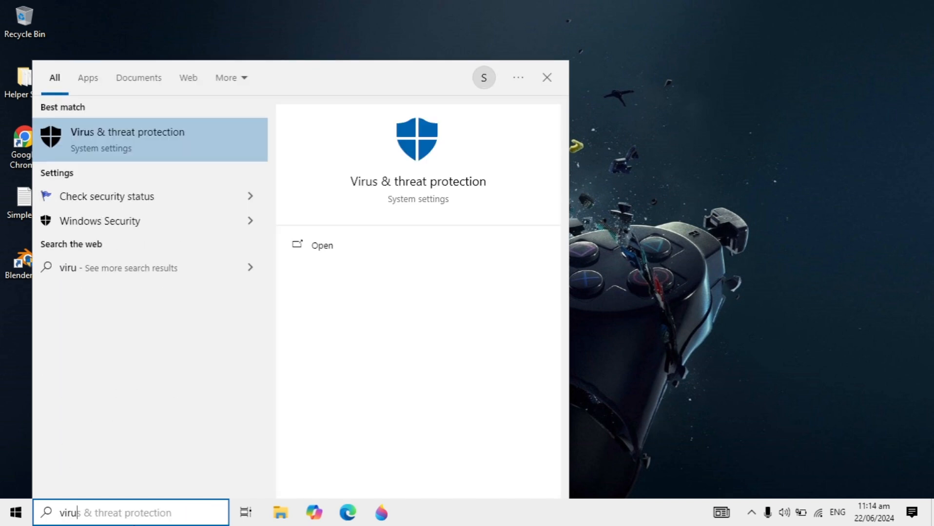
text(s)
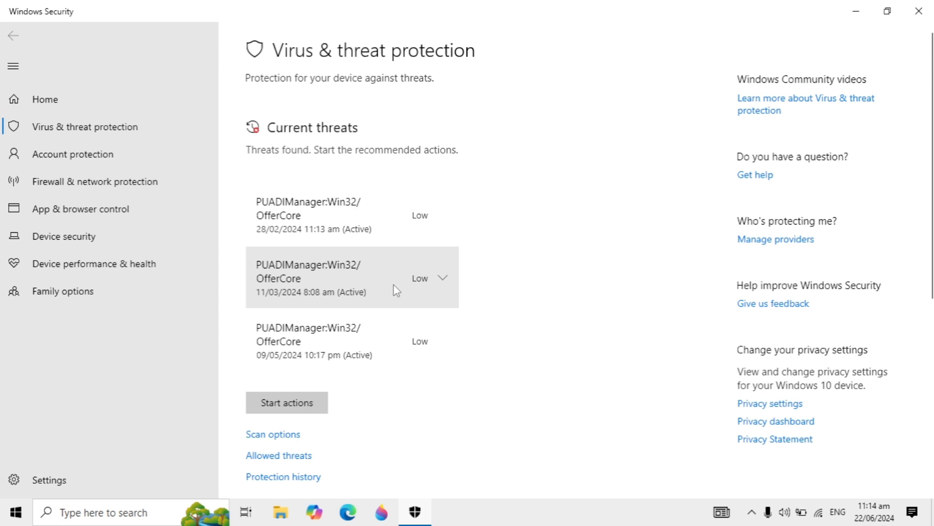
Step: Show the Allowed threats page, which reports no allowed threats
scroll(down, 3)
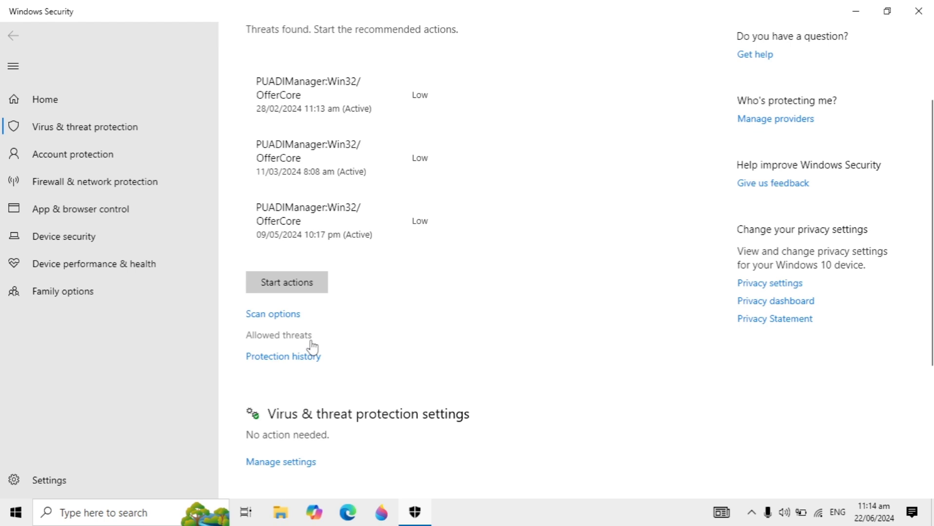
scroll(up, 3)
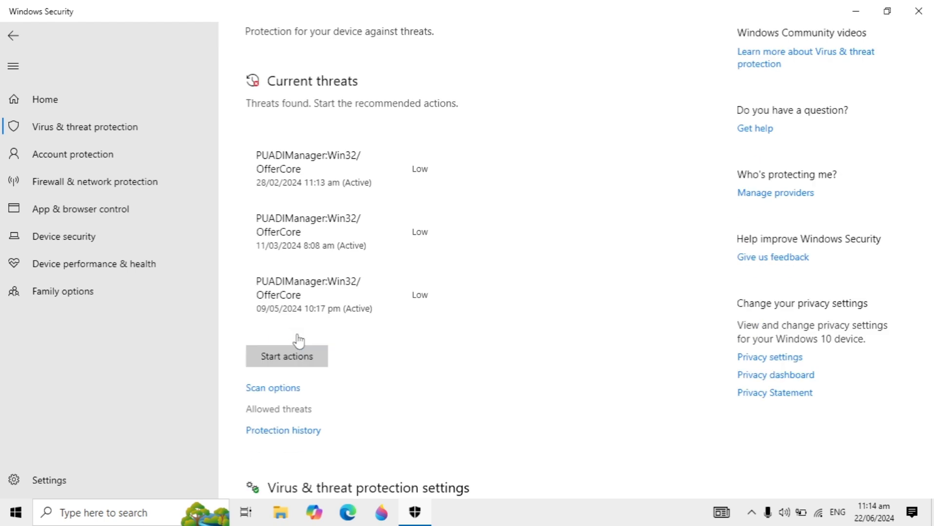
click(278, 409)
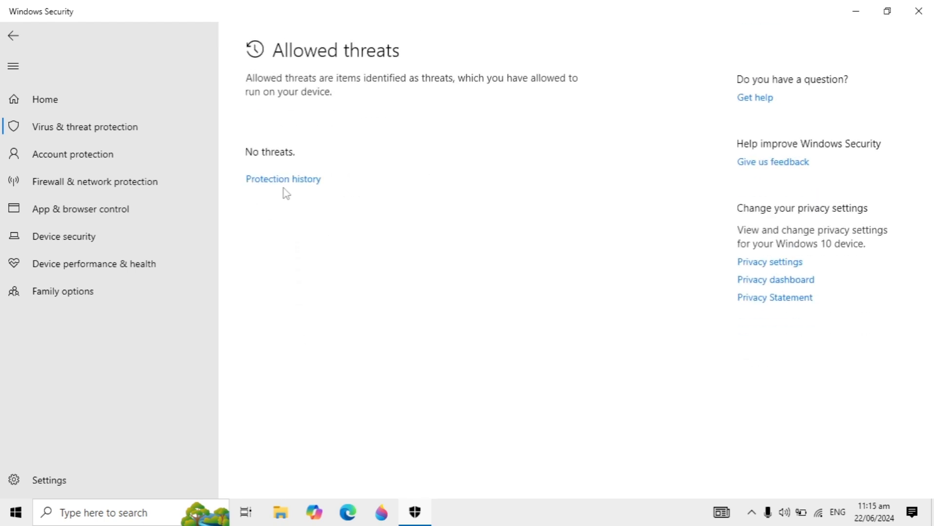
Step: Use Turn on from the 'Check apps and files is off' alert in Protection history
click(282, 179)
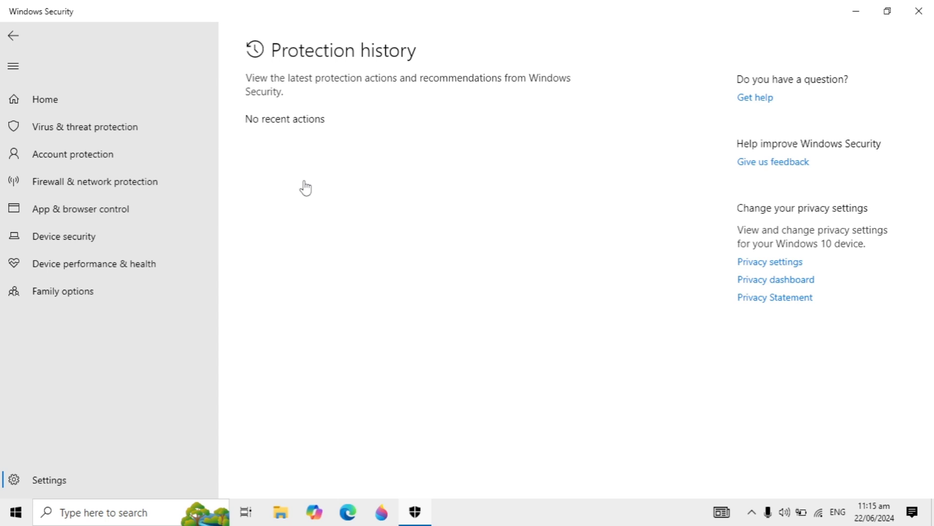
scroll(down, 3)
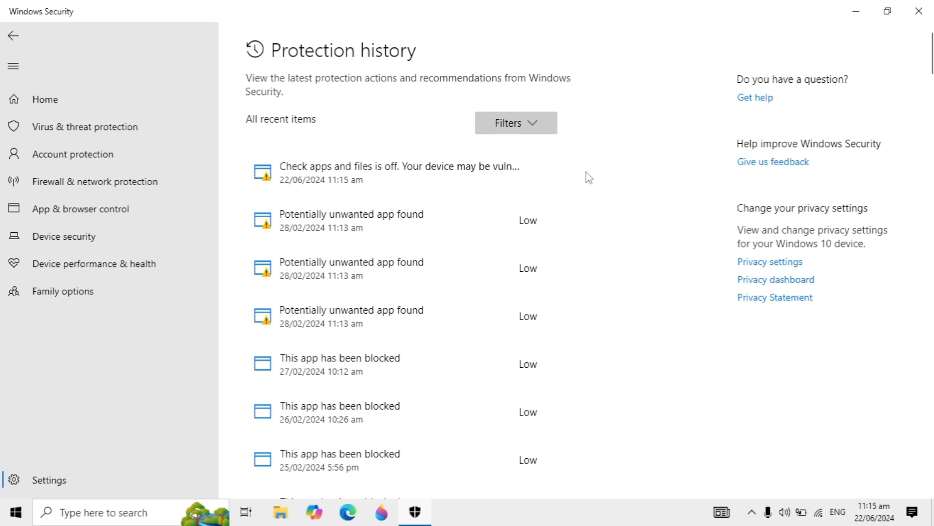
click(399, 173)
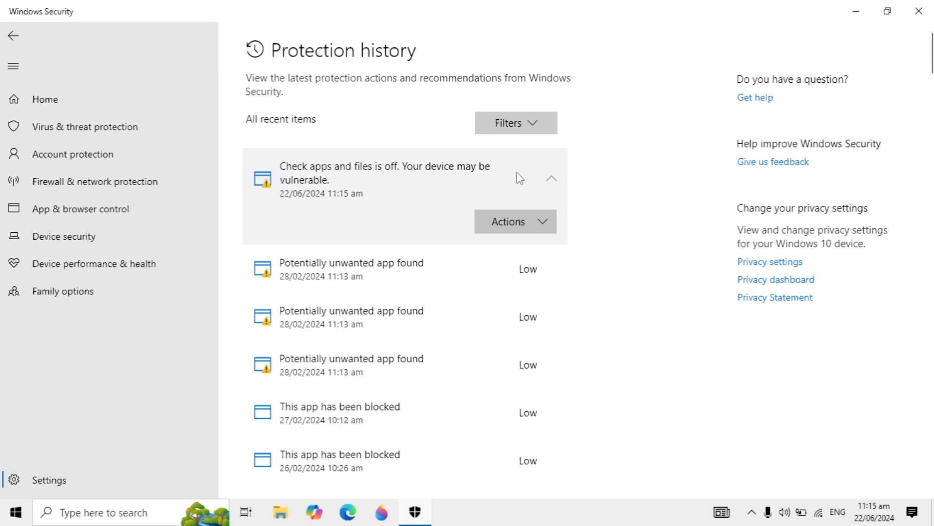
mouse_move(536, 174)
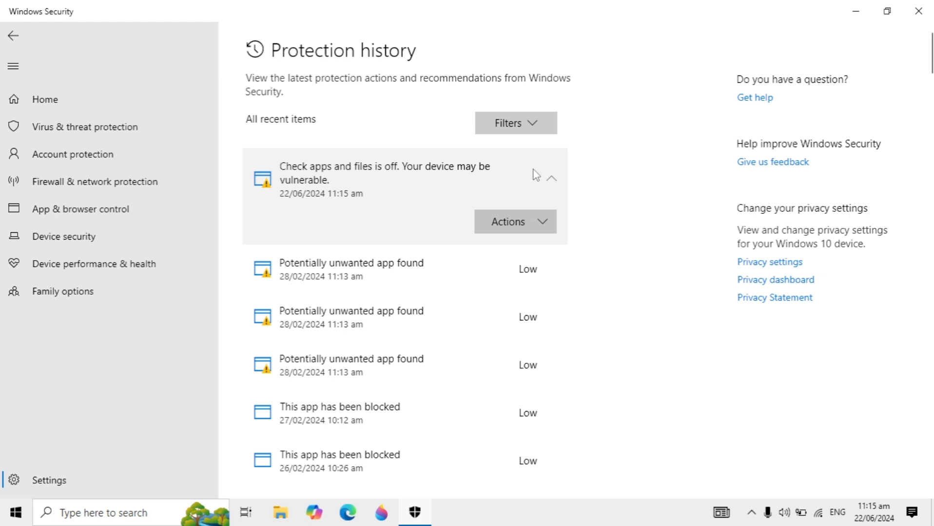
mouse_move(272, 185)
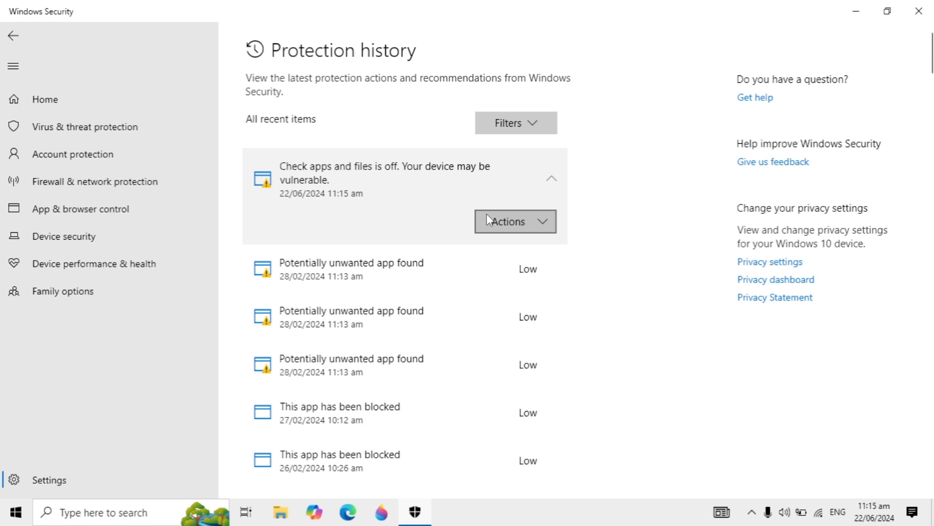
click(515, 222)
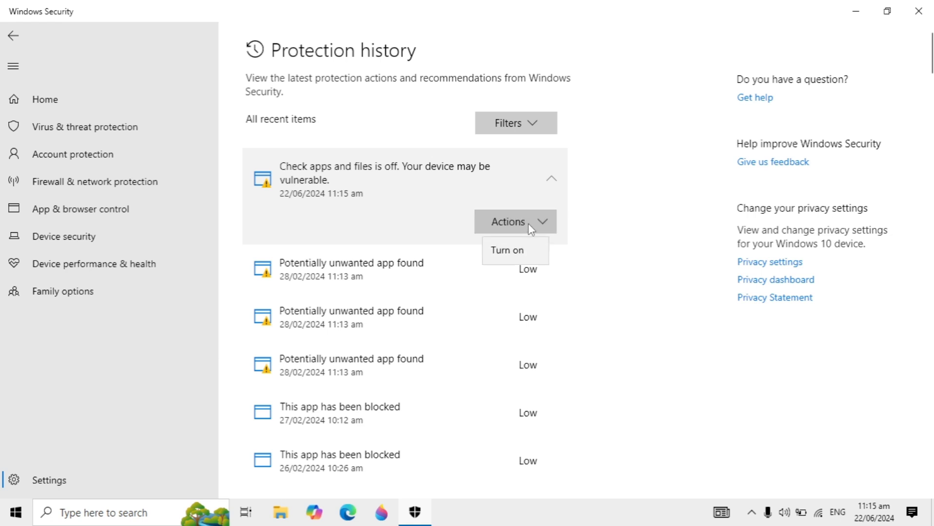
mouse_move(531, 252)
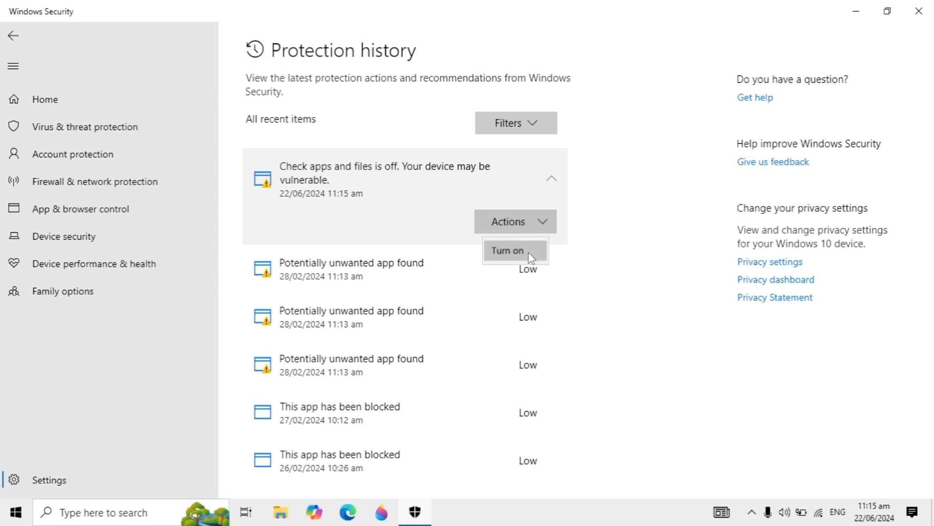
click(513, 250)
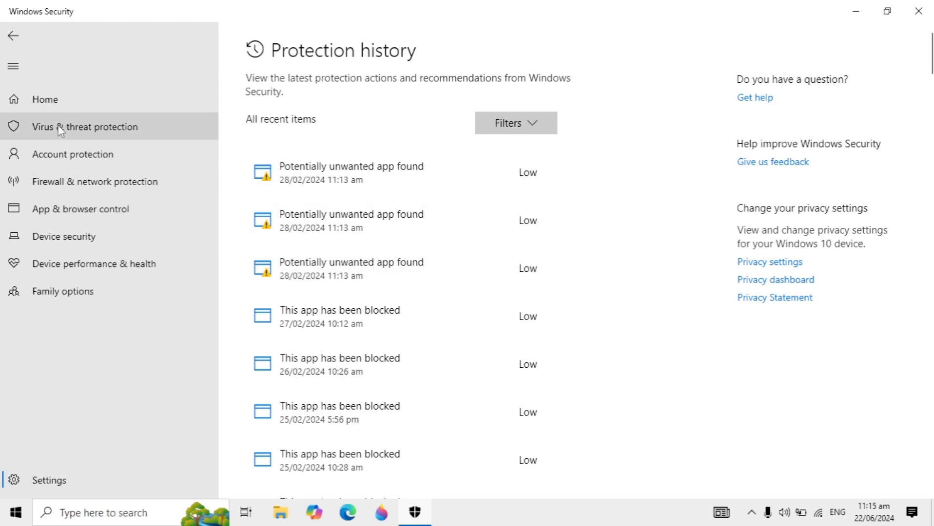
Step: Reach the Manage settings page under Virus & threat protection
click(86, 127)
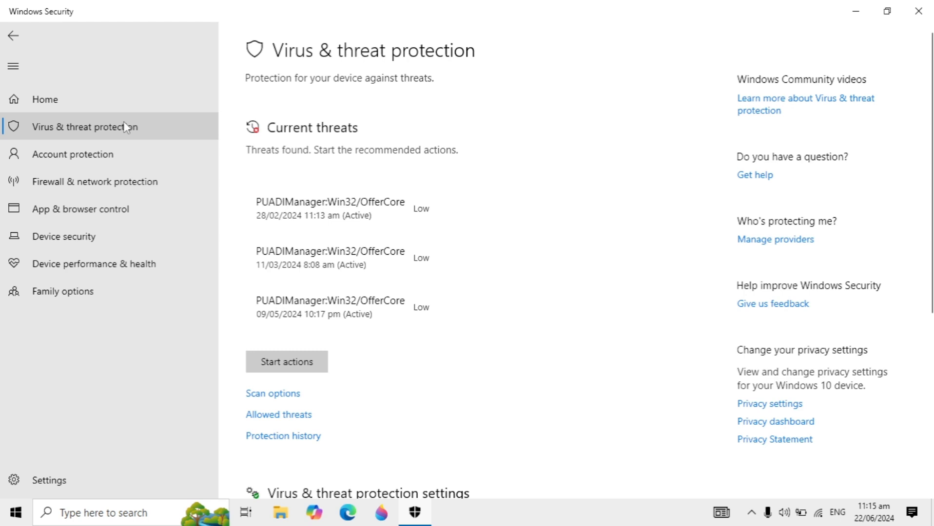
scroll(down, 3)
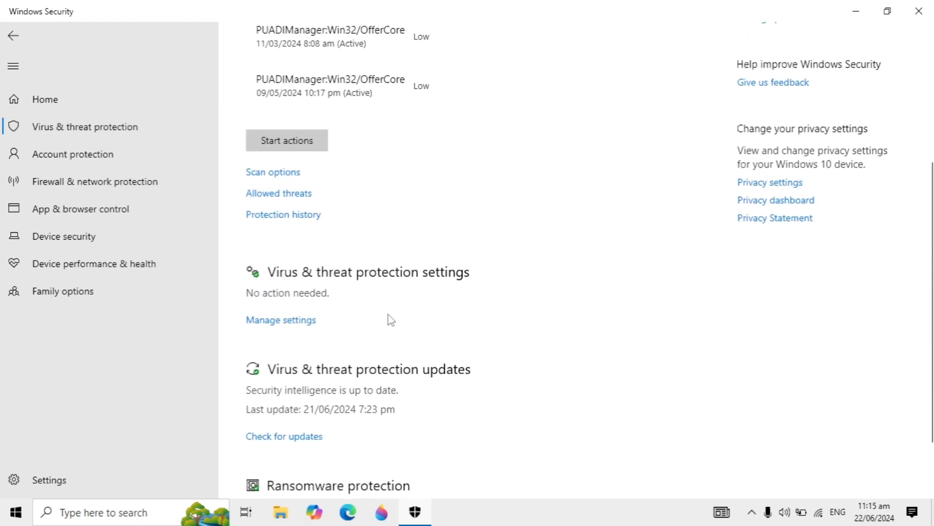
mouse_move(365, 308)
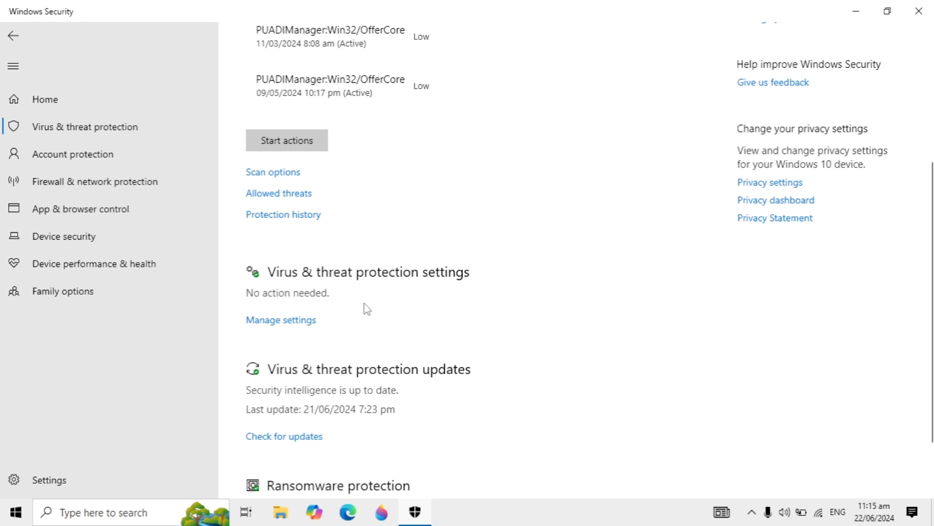
mouse_move(281, 319)
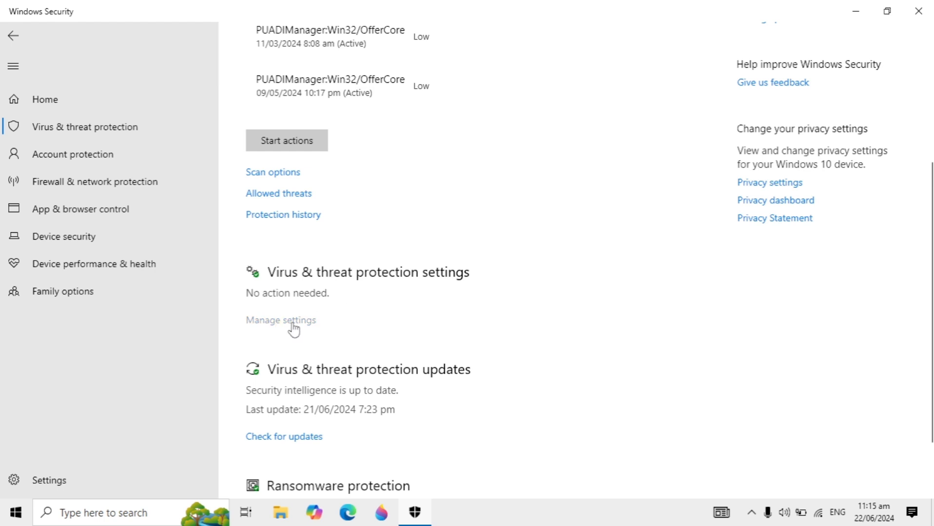
click(281, 320)
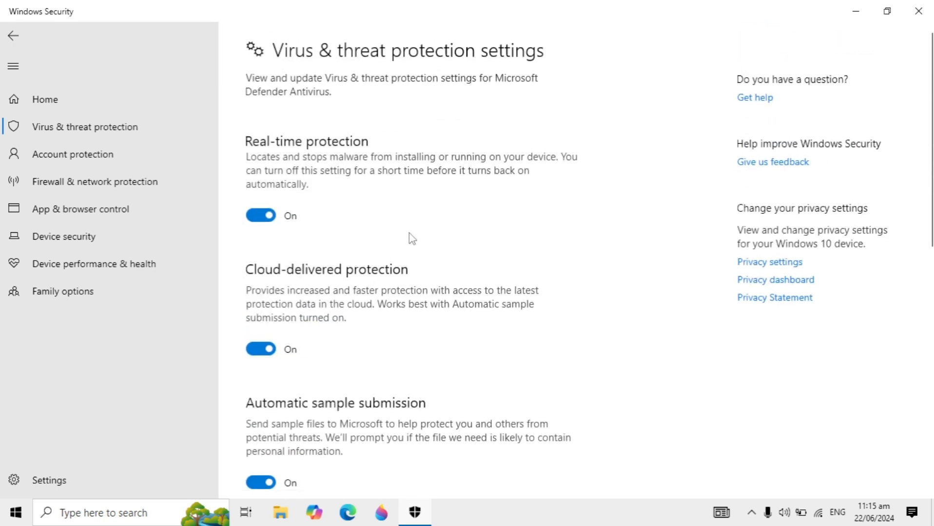
mouse_move(312, 201)
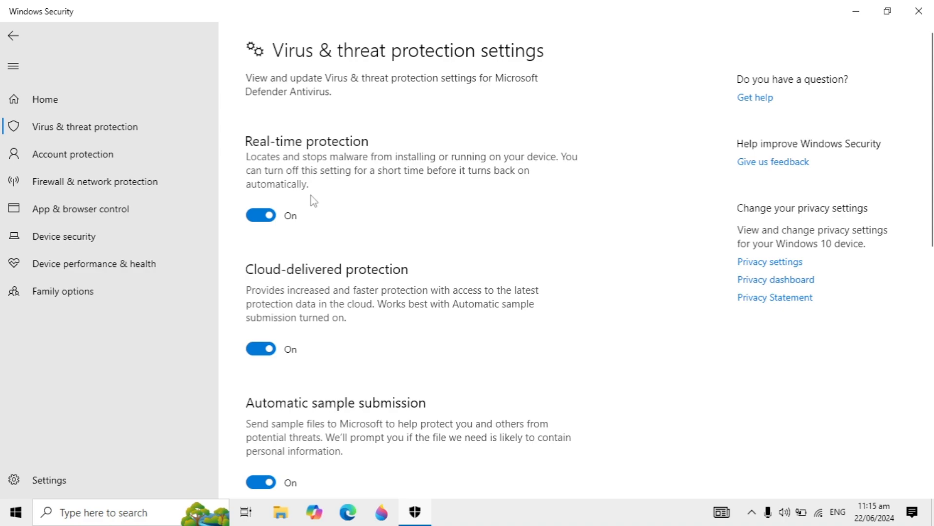
Step: Set Real-time (confirming the prompt), Cloud-delivered, Sample submission and Tamper Protection to Off
click(260, 215)
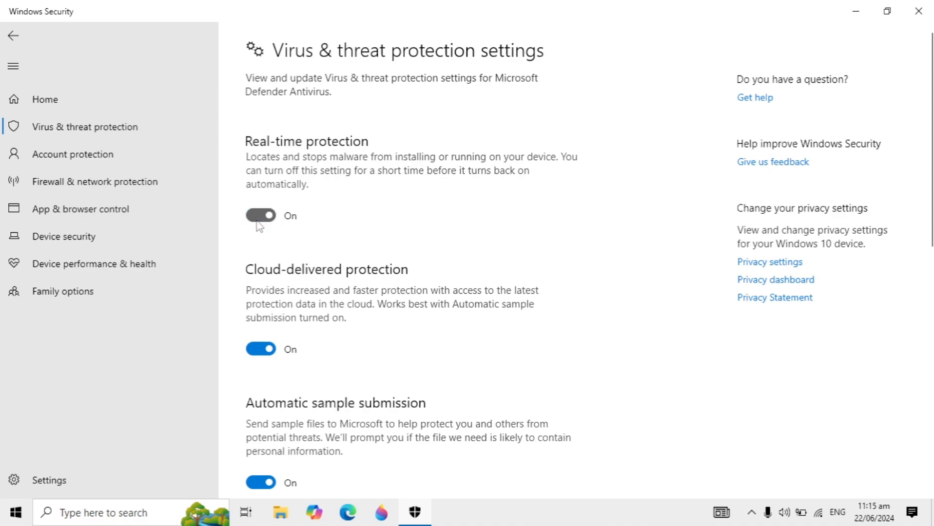
click(260, 216)
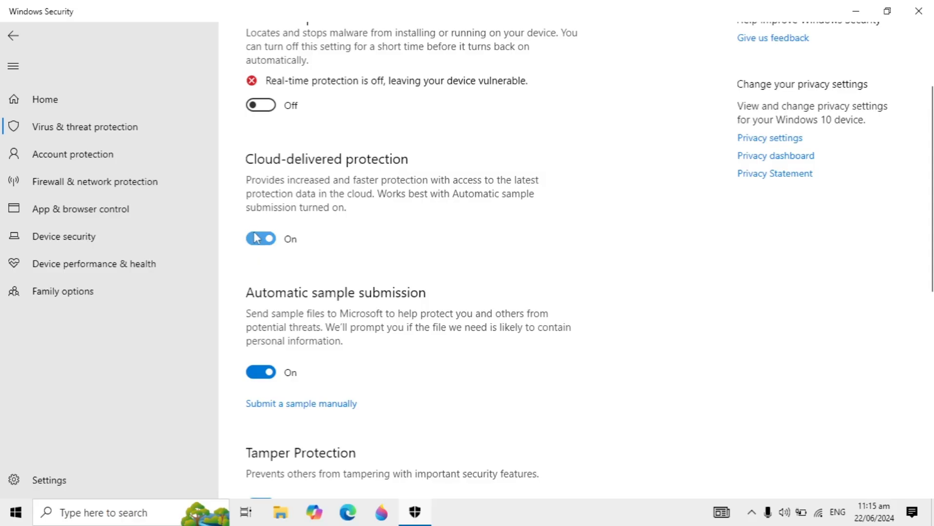
click(260, 239)
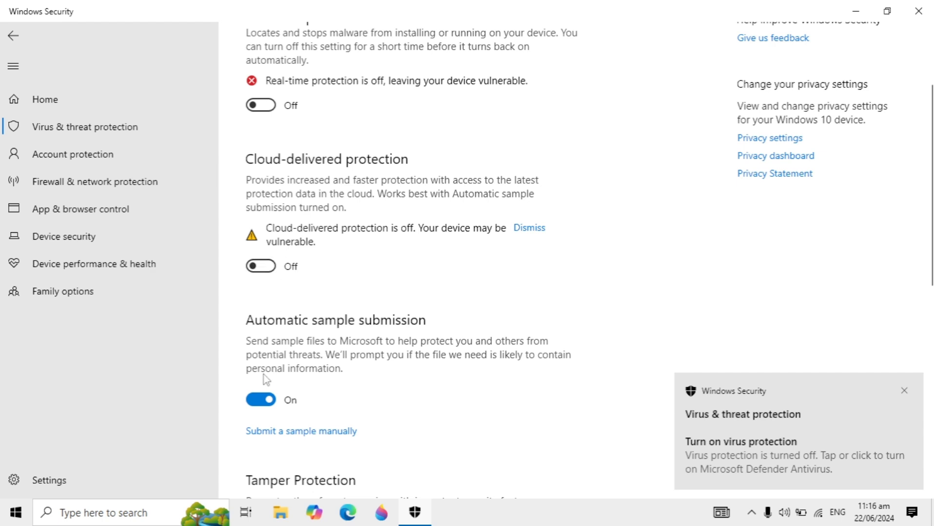
click(260, 400)
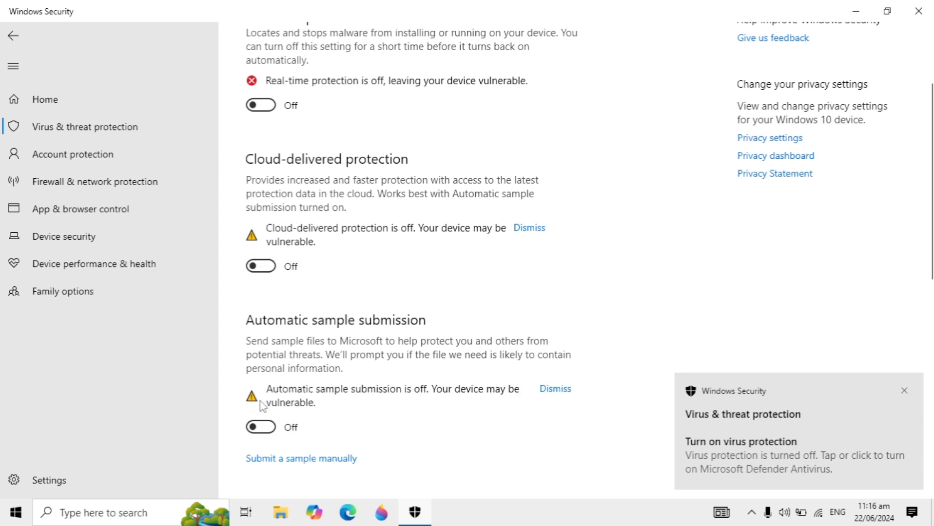
scroll(down, 3)
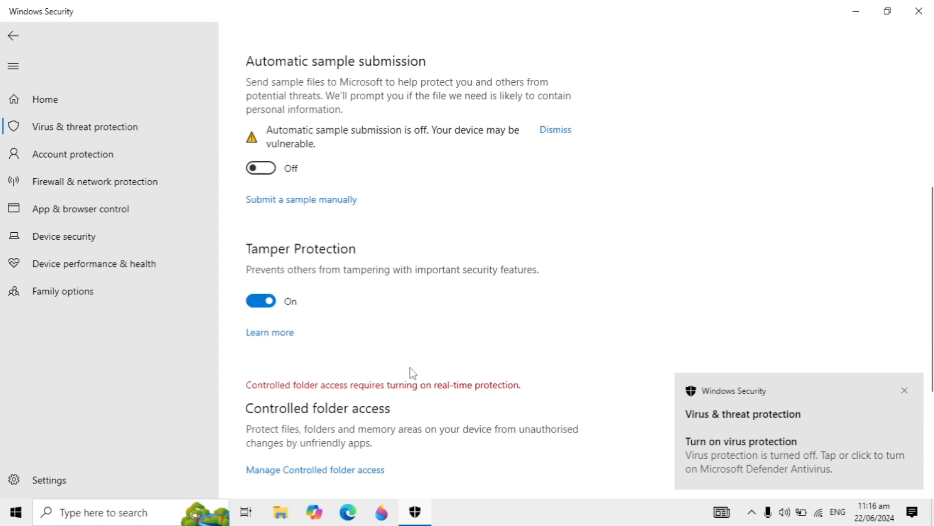
click(261, 301)
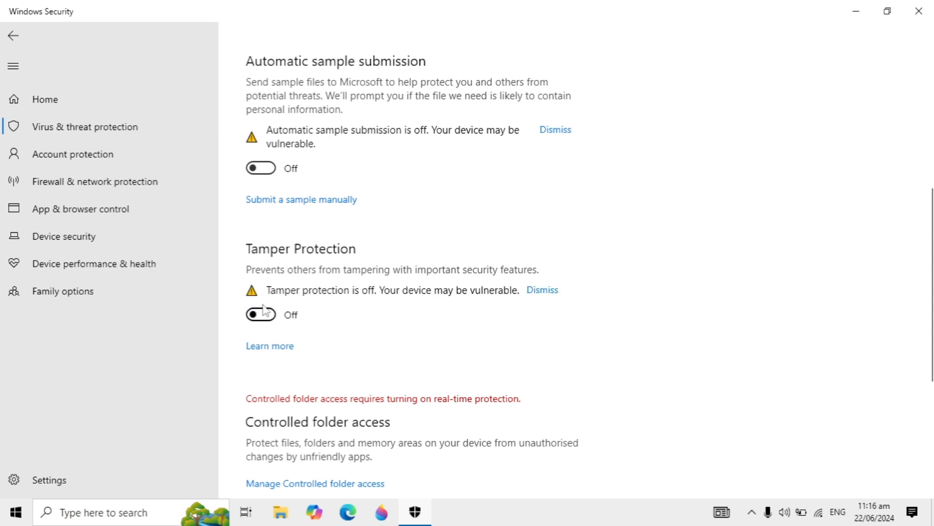
scroll(down, 3)
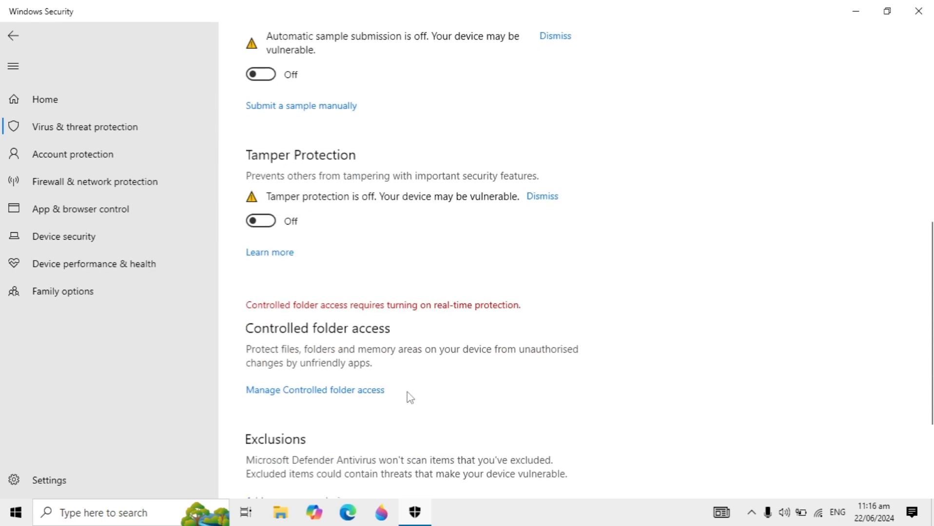
scroll(down, 3)
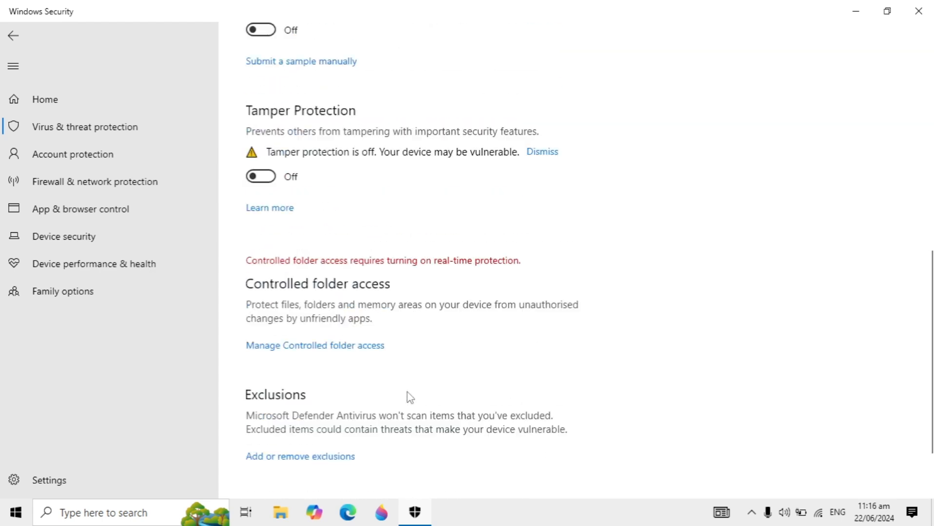
scroll(up, 3)
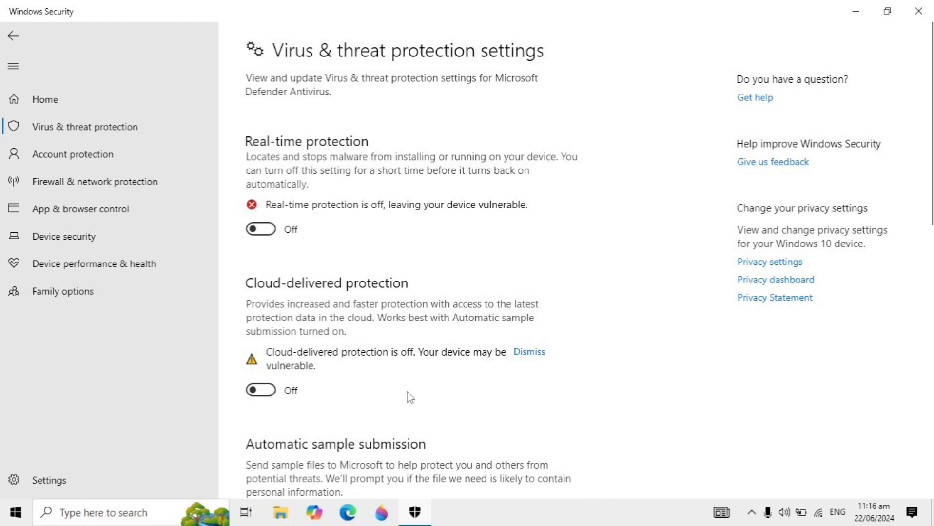